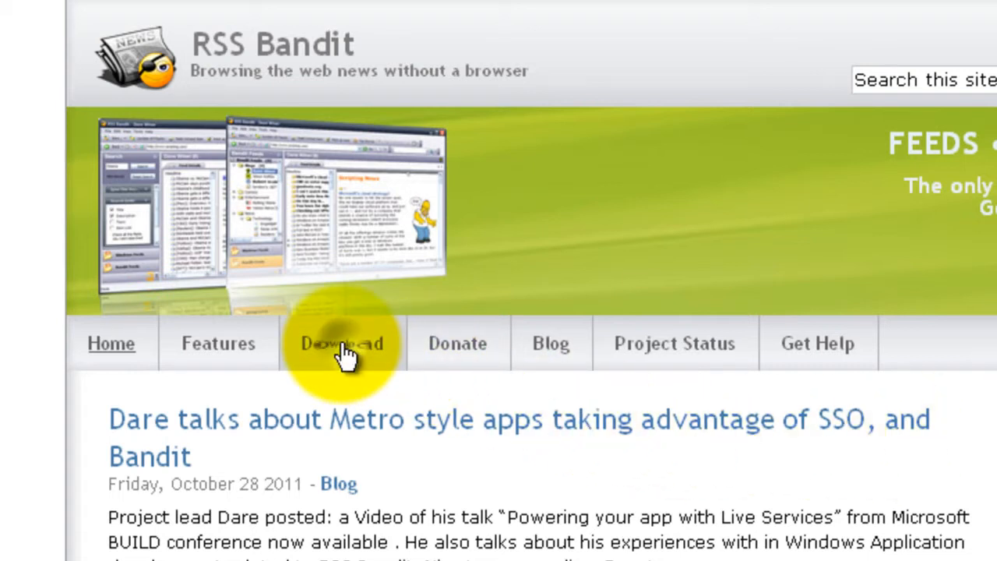
# Download the RSS Bandit installer zip from the site's Download page and open it.
pyautogui.click(342, 345)
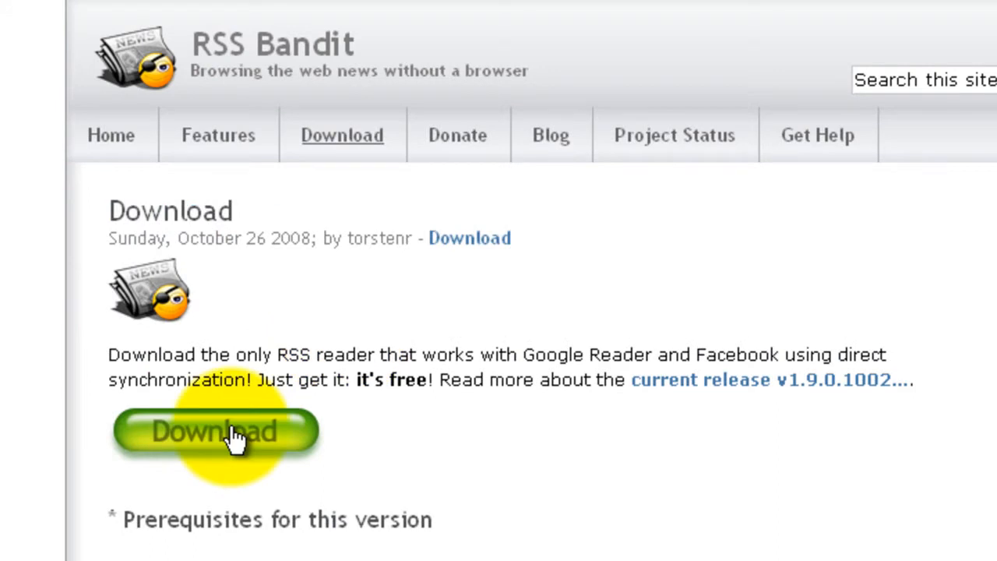
pyautogui.click(226, 433)
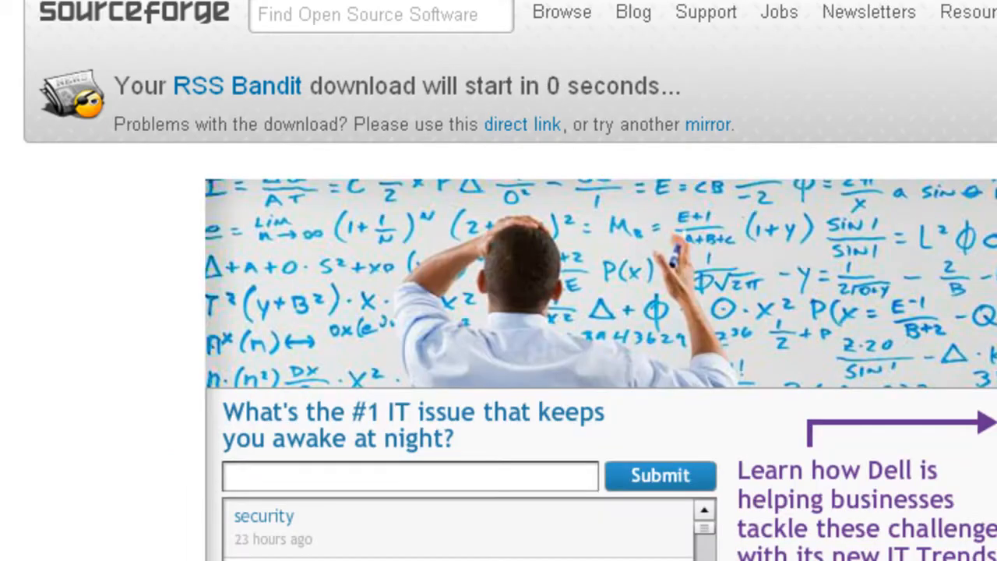
pyautogui.scroll(-3)
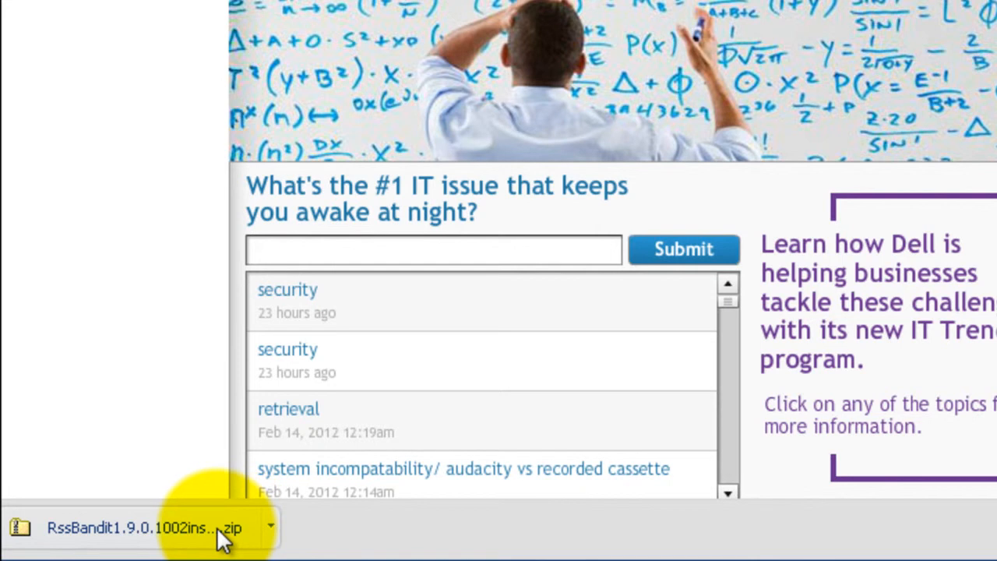
pyautogui.click(140, 527)
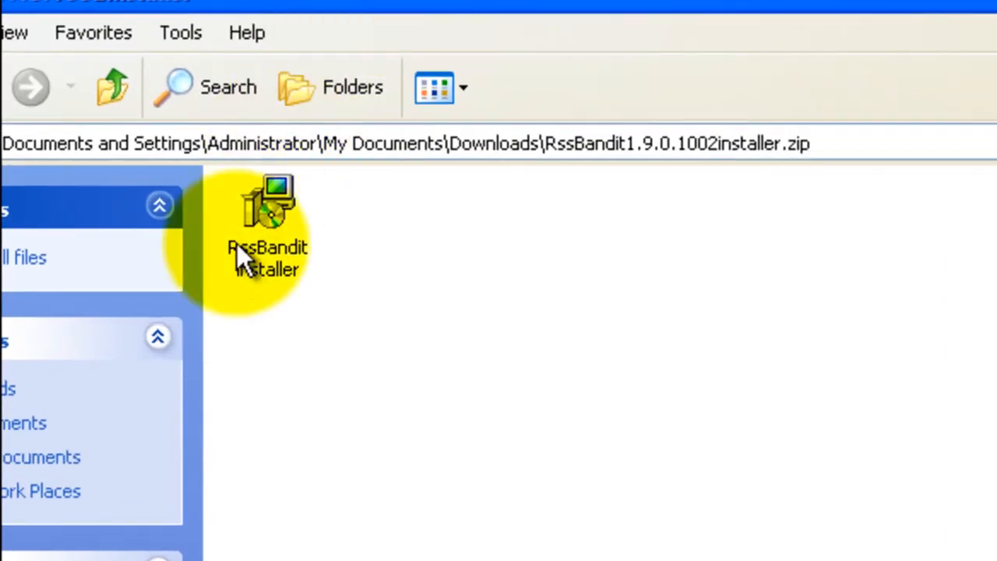
# Run the RssBandit installer and complete the Setup Wizard with the default installation folder.
pyautogui.doubleClick(268, 218)
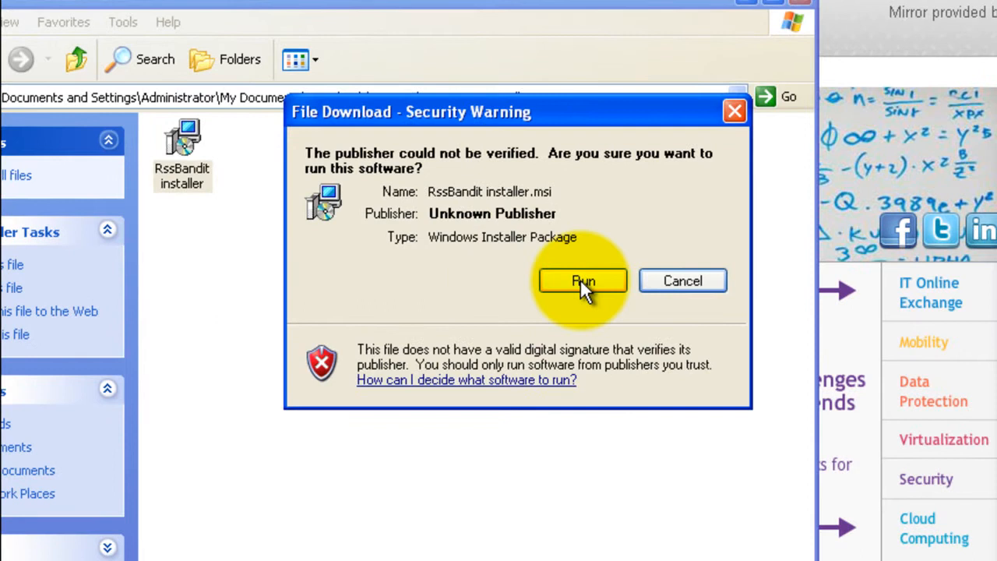
pyautogui.click(583, 281)
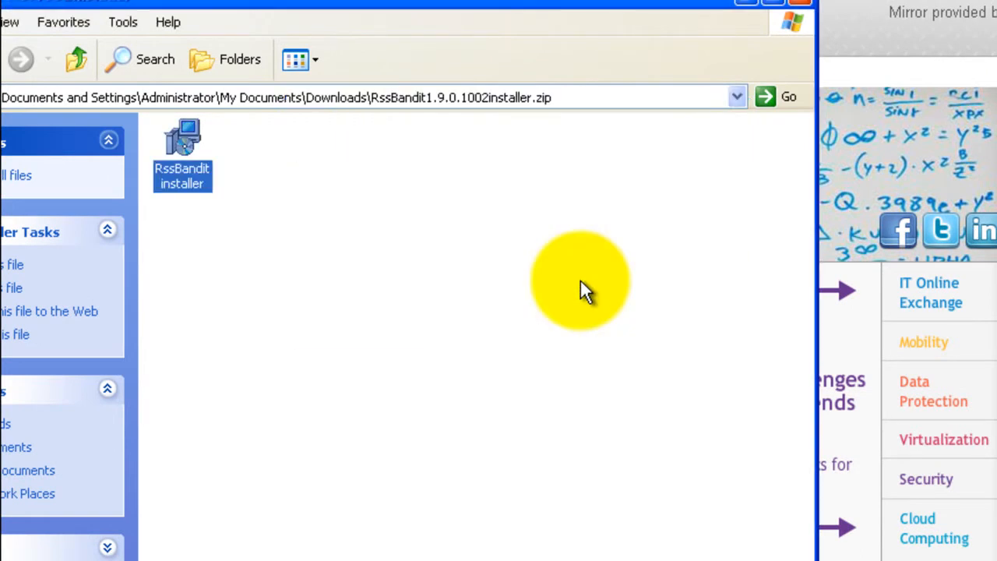
pyautogui.doubleClick(181, 143)
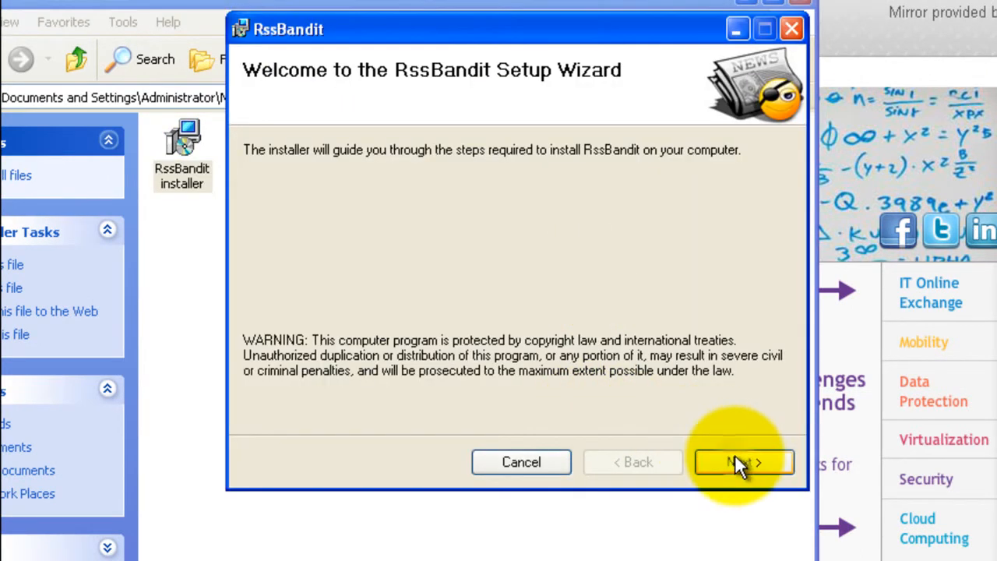
pyautogui.click(741, 461)
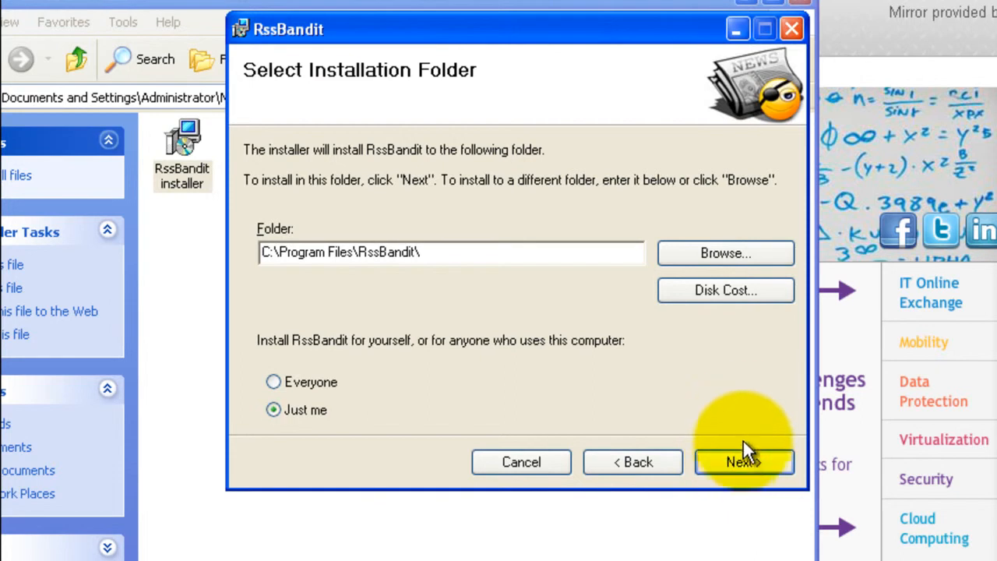
pyautogui.click(743, 461)
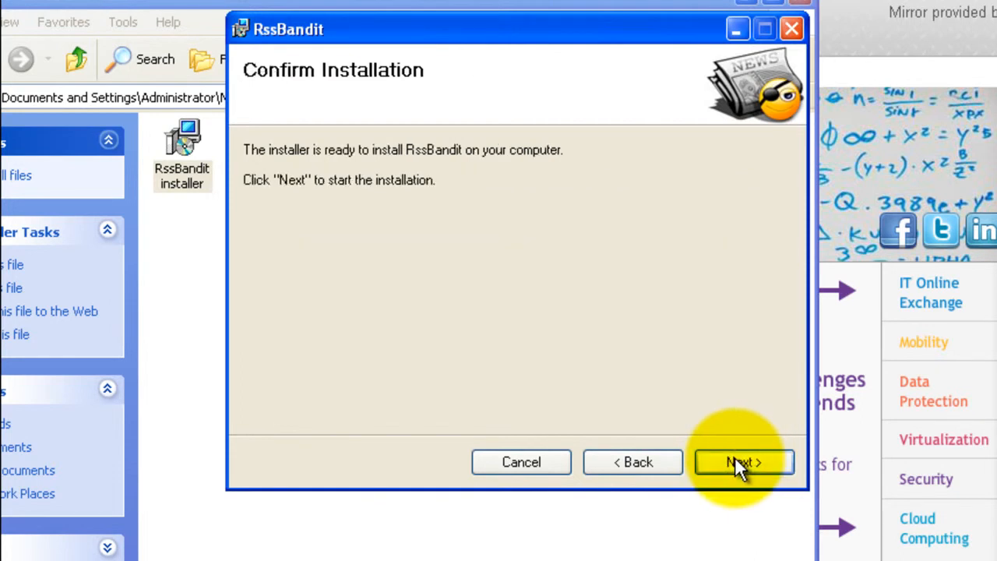
pyautogui.click(742, 461)
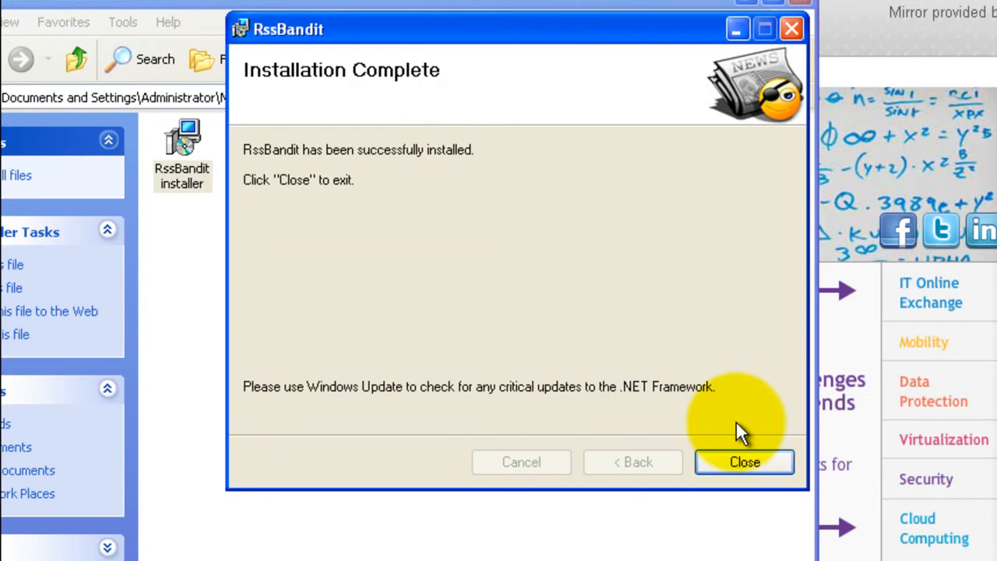
pyautogui.click(745, 461)
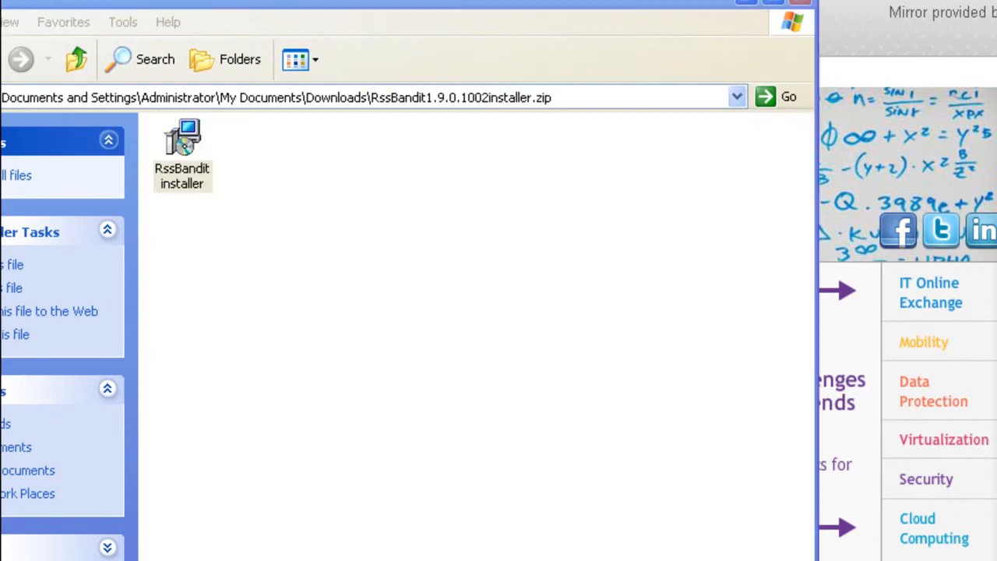
# Start RSS Bandit from its shortcut so the My Feeds window appears.
pyautogui.doubleClick(182, 140)
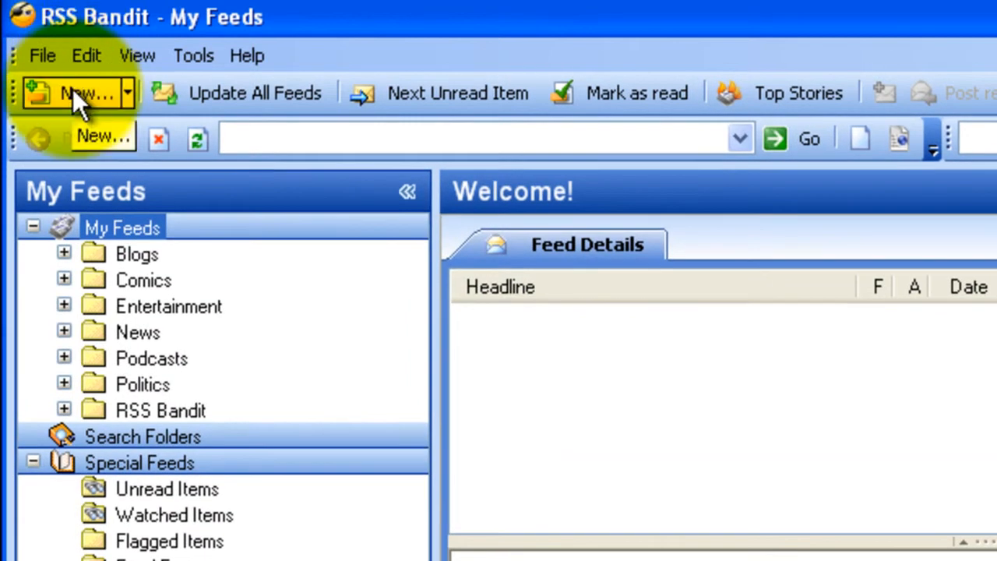
pyautogui.click(86, 93)
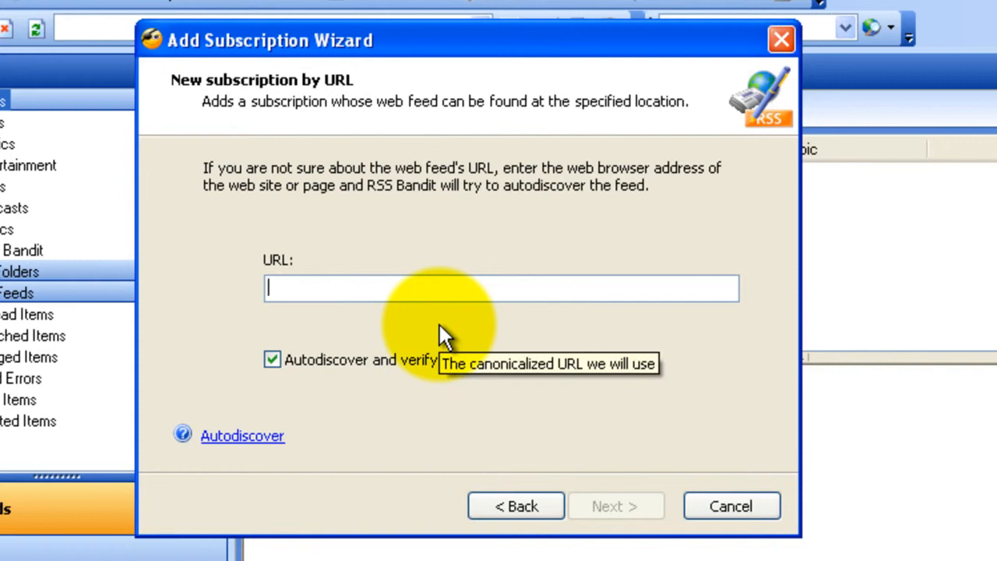
pyautogui.write('http://rss.cnn.com/rss/cnn_topstories.rss')
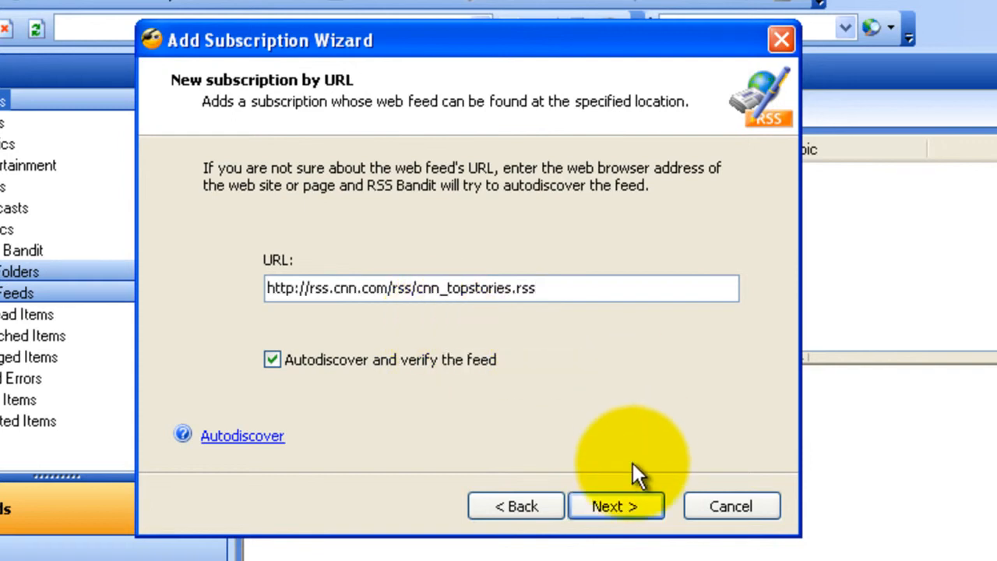
pyautogui.click(617, 505)
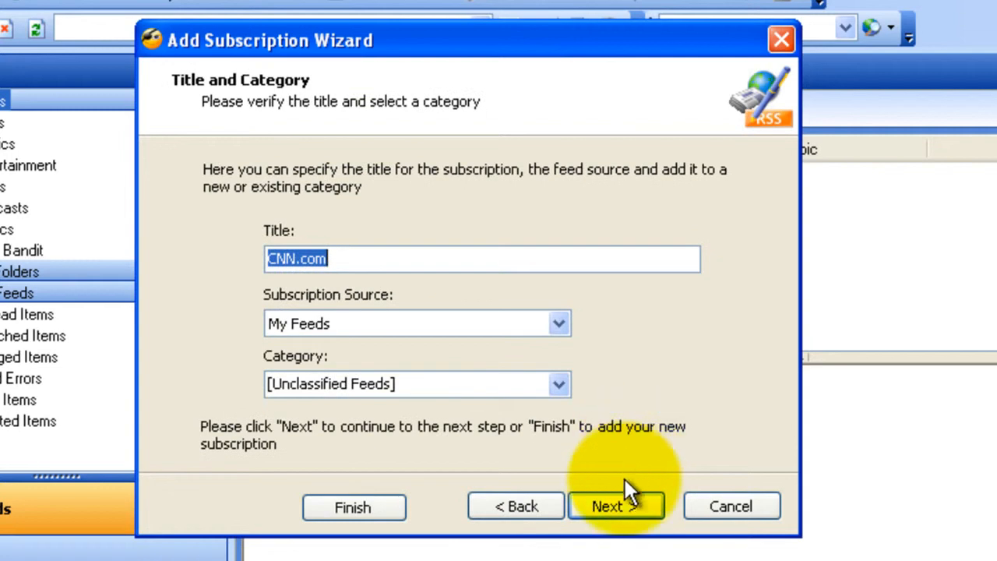
pyautogui.click(615, 506)
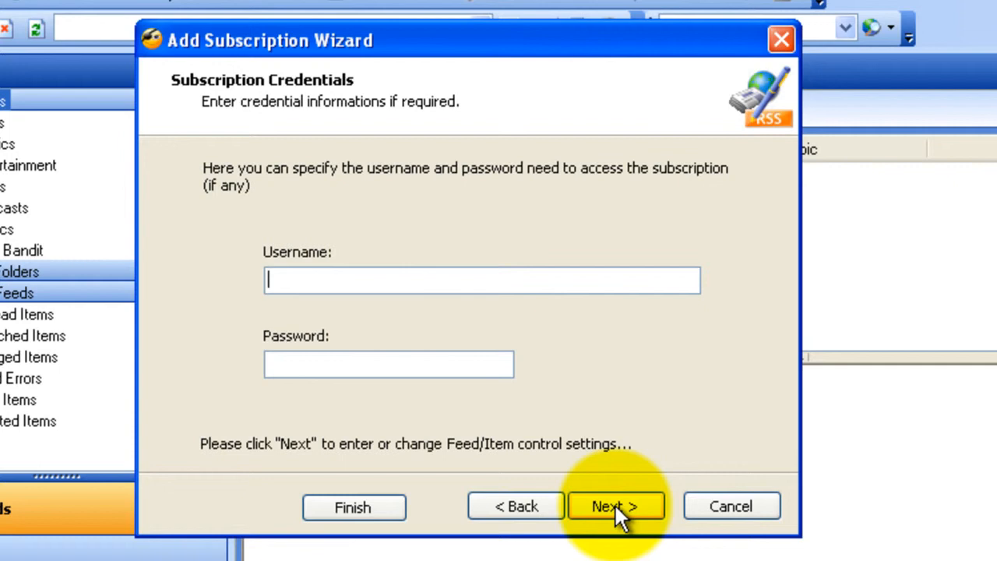
pyautogui.click(616, 506)
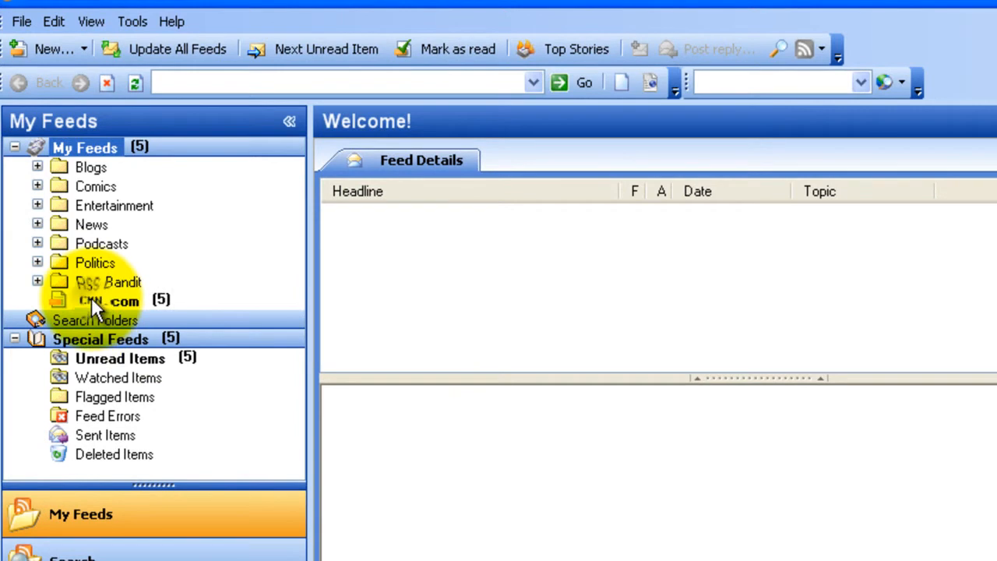
# Show the CNN.com headlines and read the Opinion article about burning in prison.
pyautogui.click(106, 301)
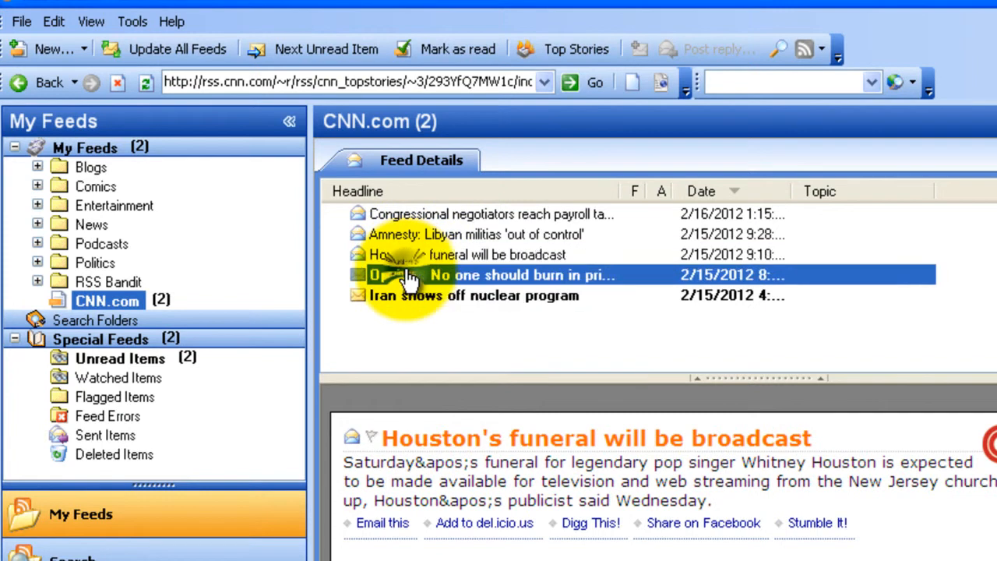
pyautogui.click(490, 274)
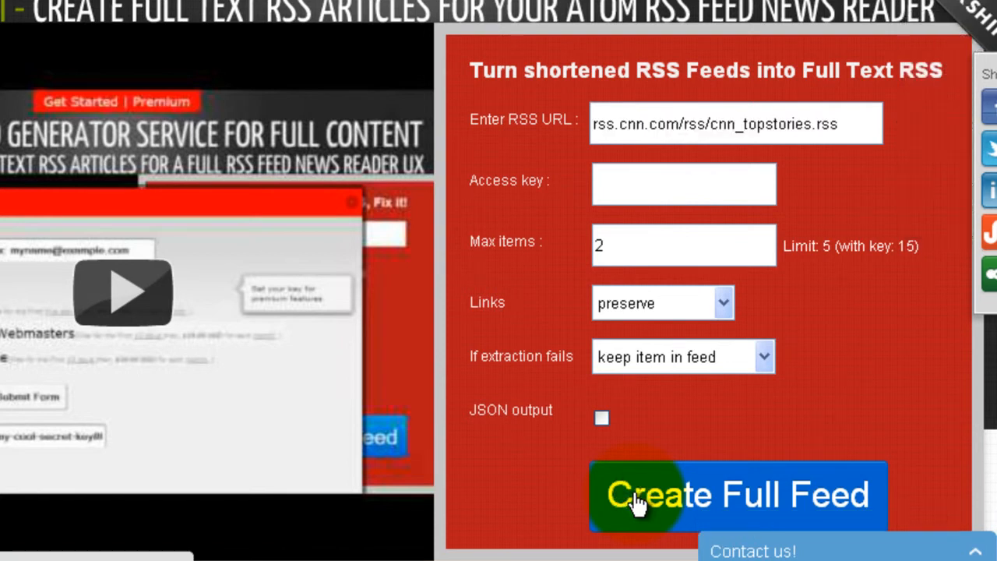
# Create the full-text CNN feed in FeedsAPI, copy its address, and return to RSS Bandit.
pyautogui.click(637, 501)
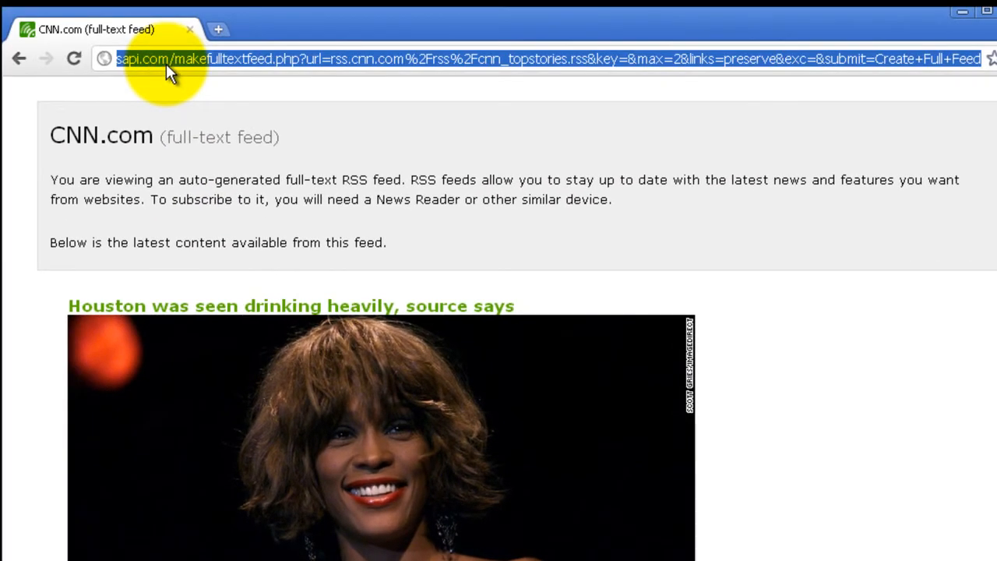
pyautogui.press('alt+tab')
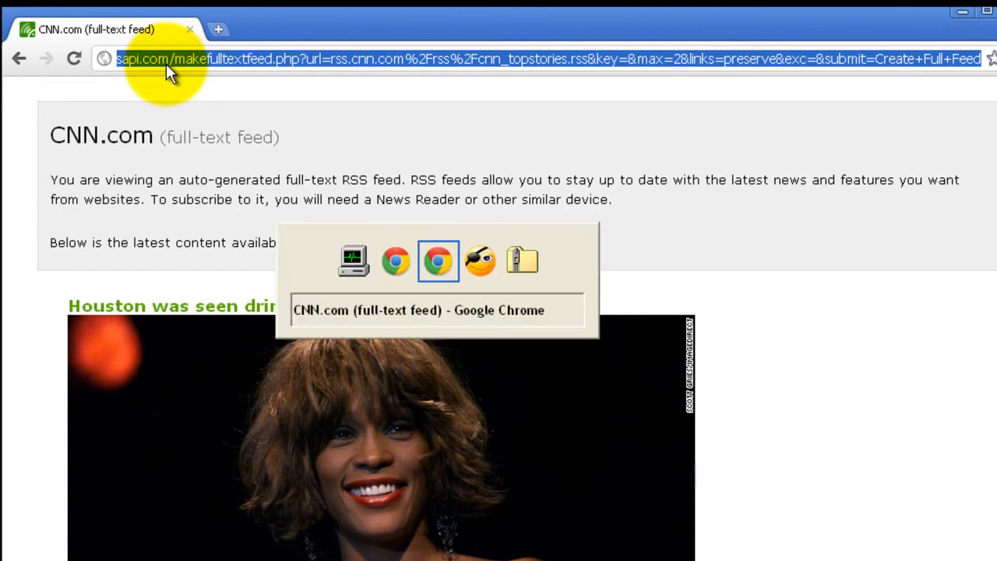
pyautogui.click(438, 259)
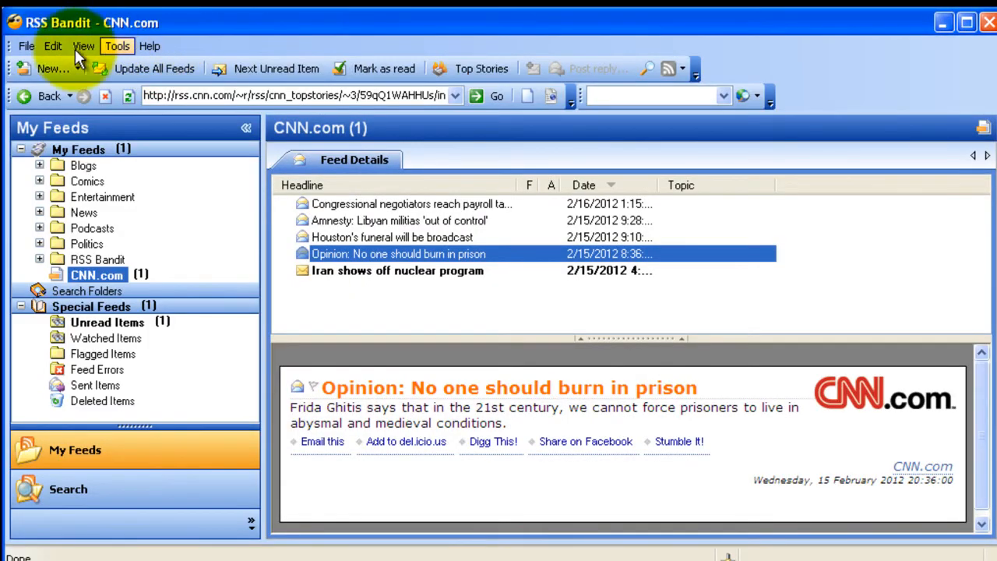
# Add a second CNN.com subscription from the pasted full-text feed address, keeping the default title.
pyautogui.click(47, 68)
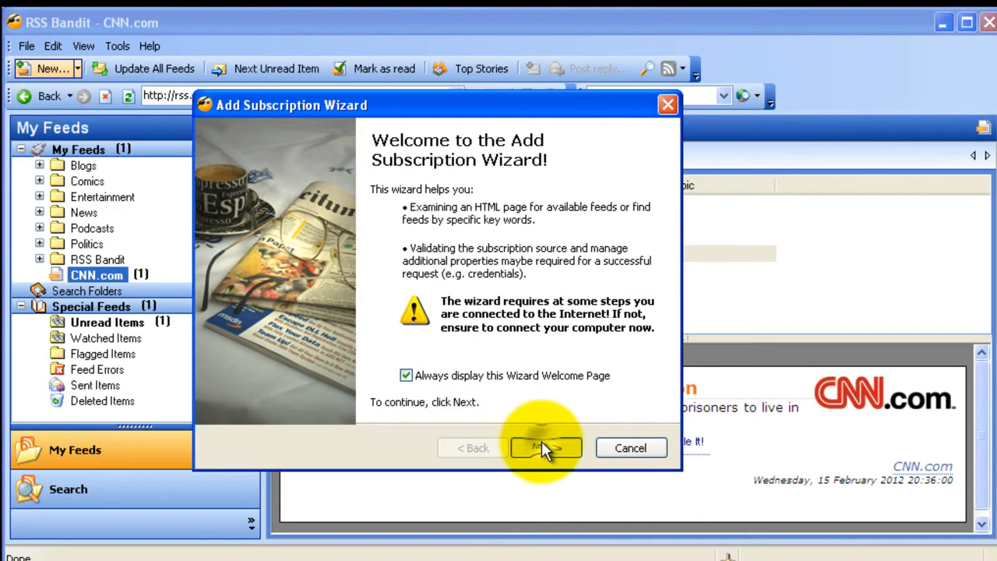
pyautogui.click(545, 447)
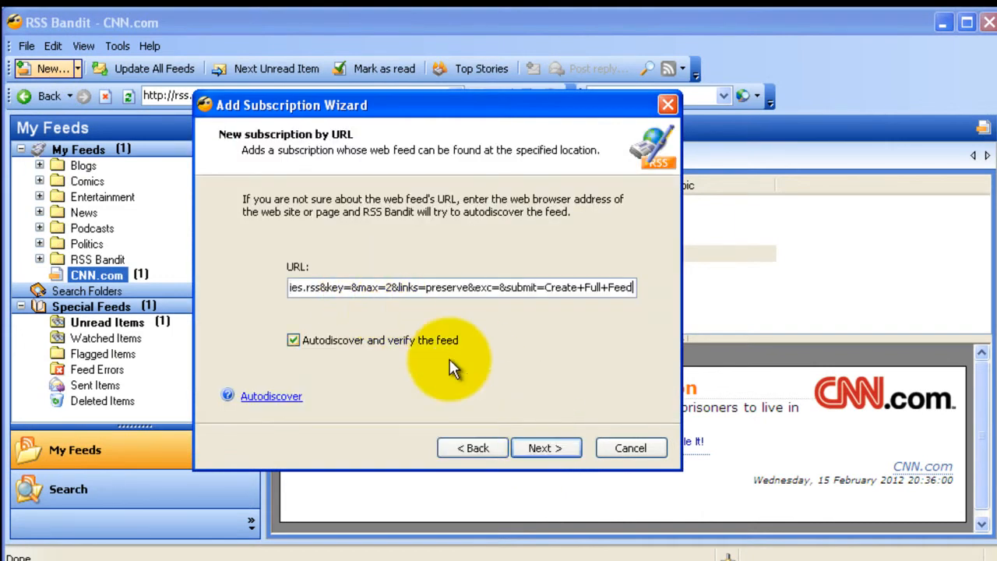
pyautogui.click(545, 447)
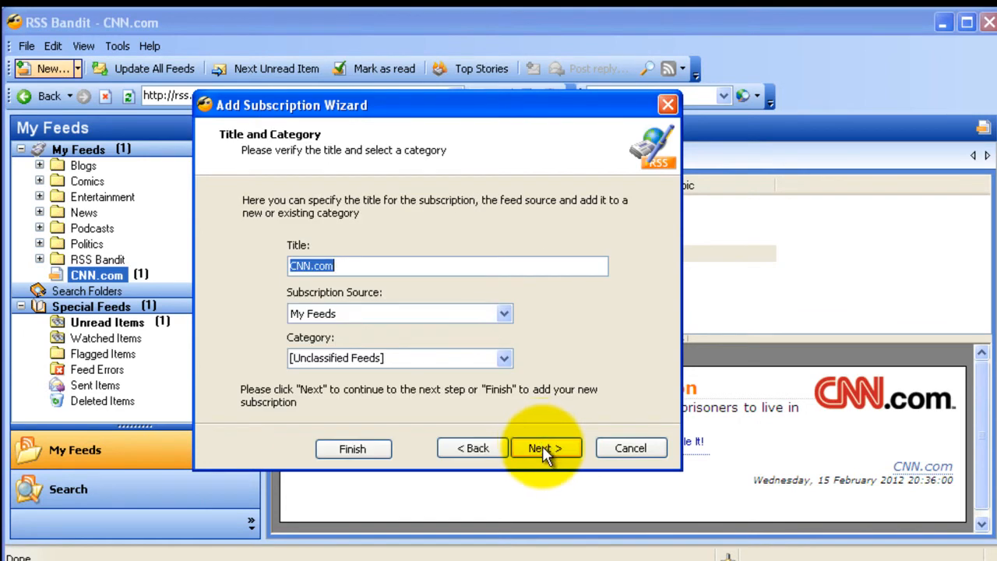
pyautogui.click(546, 449)
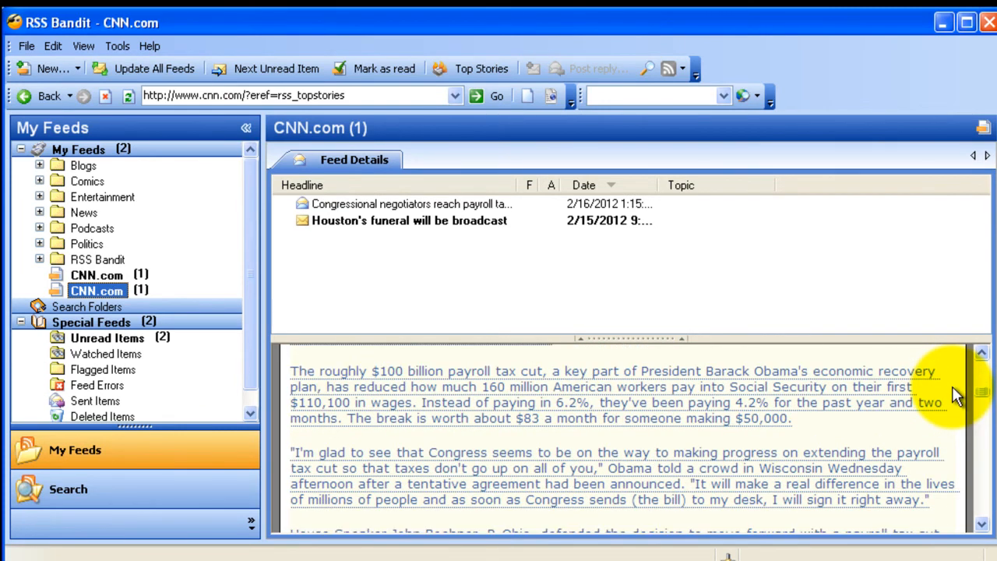
pyautogui.moveTo(938, 397)
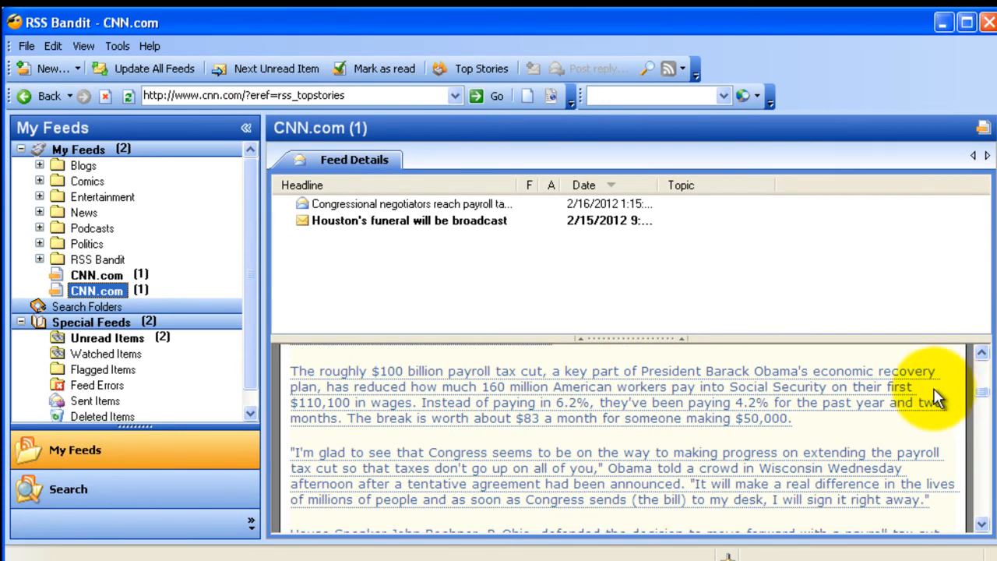